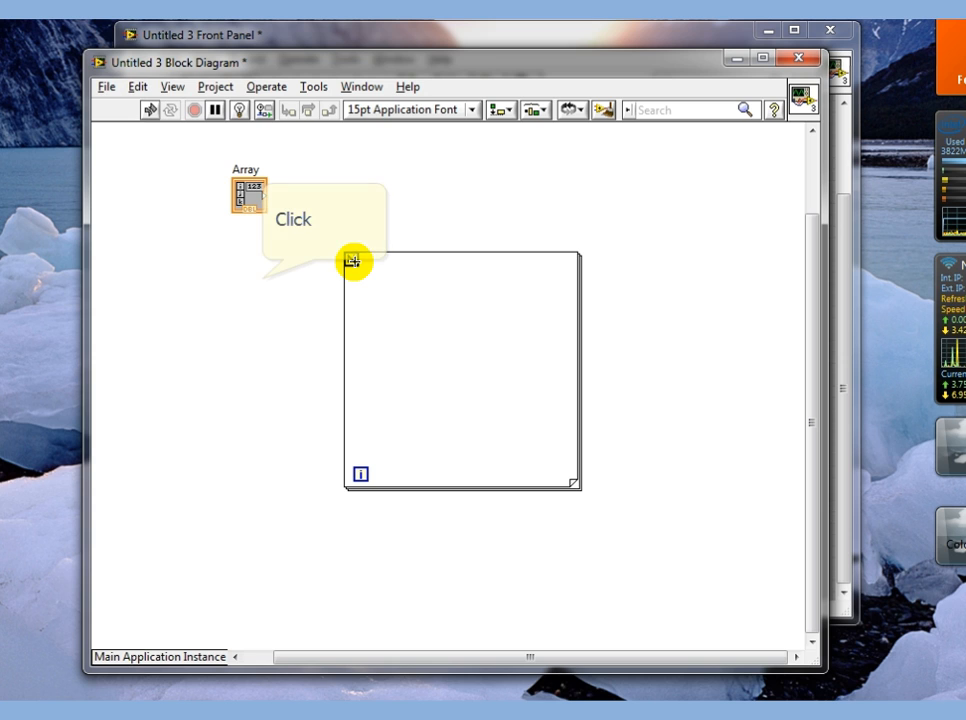
# Wire the Array terminal into the For Loop's border
pyautogui.click(354, 260)
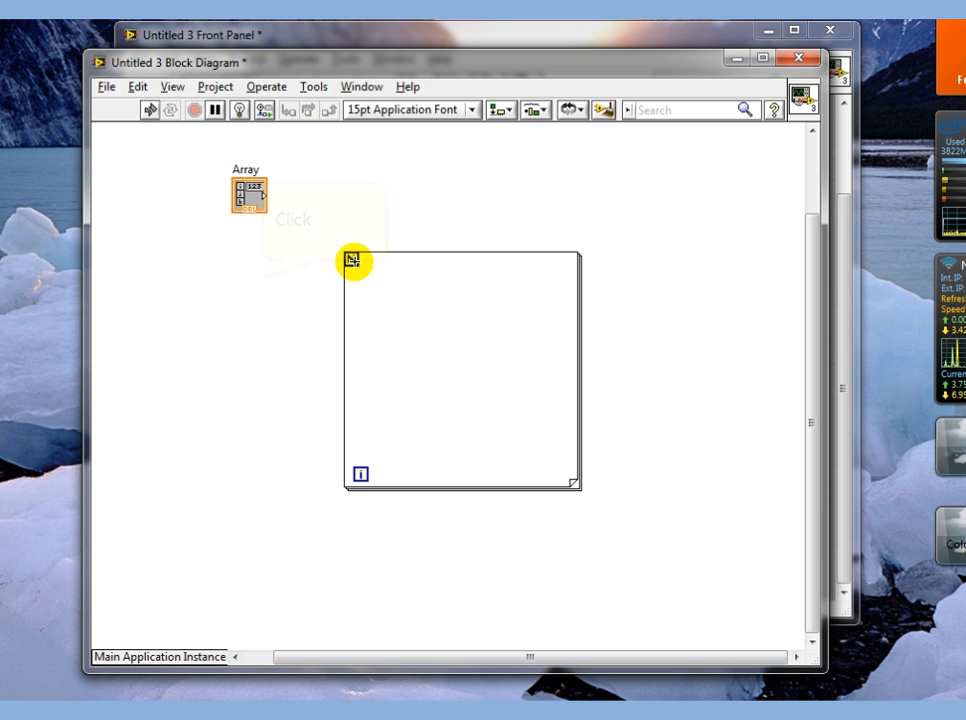
pyautogui.rightClick(355, 260)
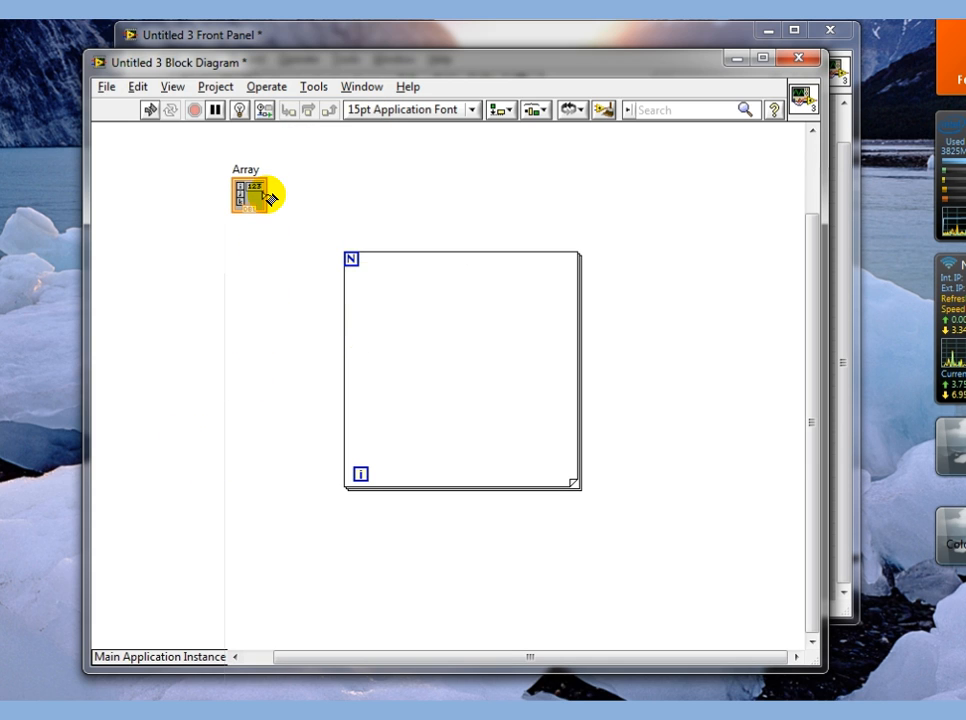
pyautogui.moveTo(258, 195); pyautogui.dragTo(345, 358)
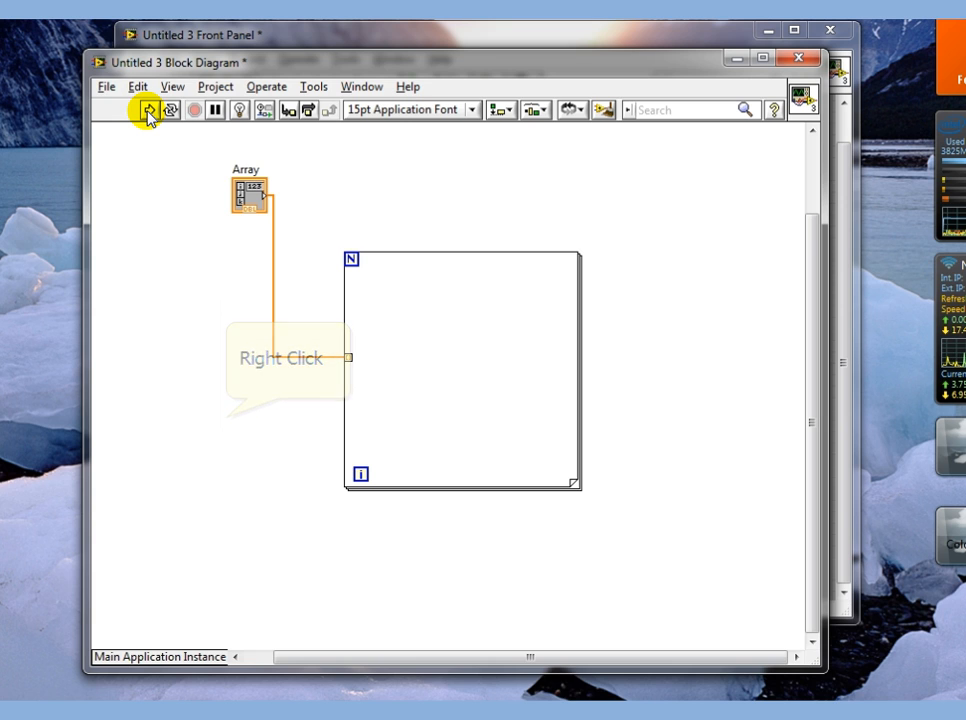
# On the front panel, select the Array control holding values 1 through 6
pyautogui.click(146, 110)
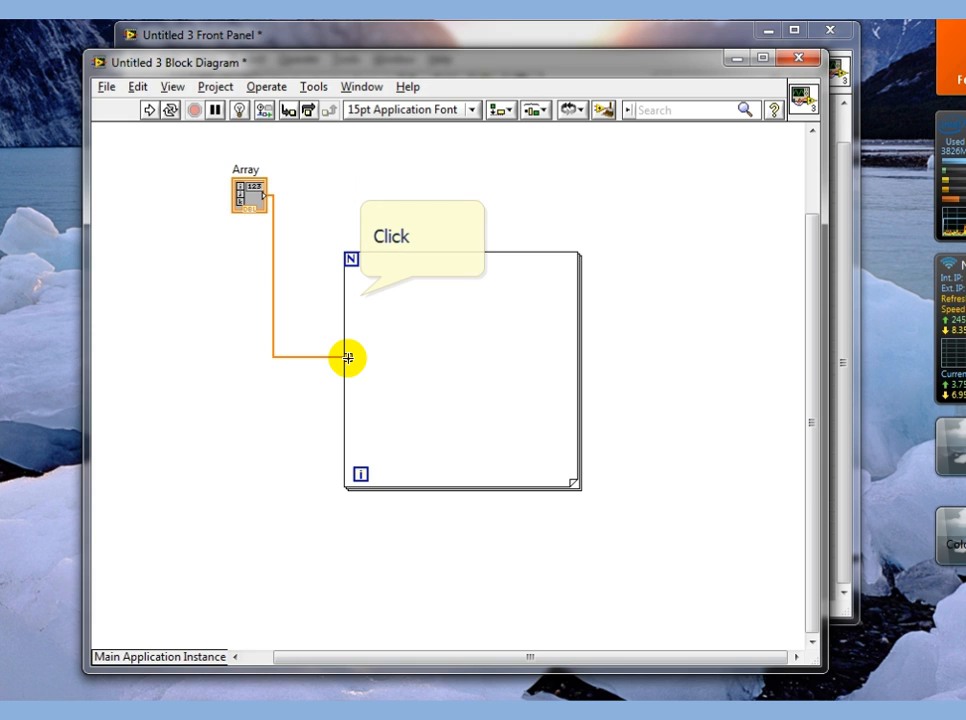
pyautogui.click(347, 357)
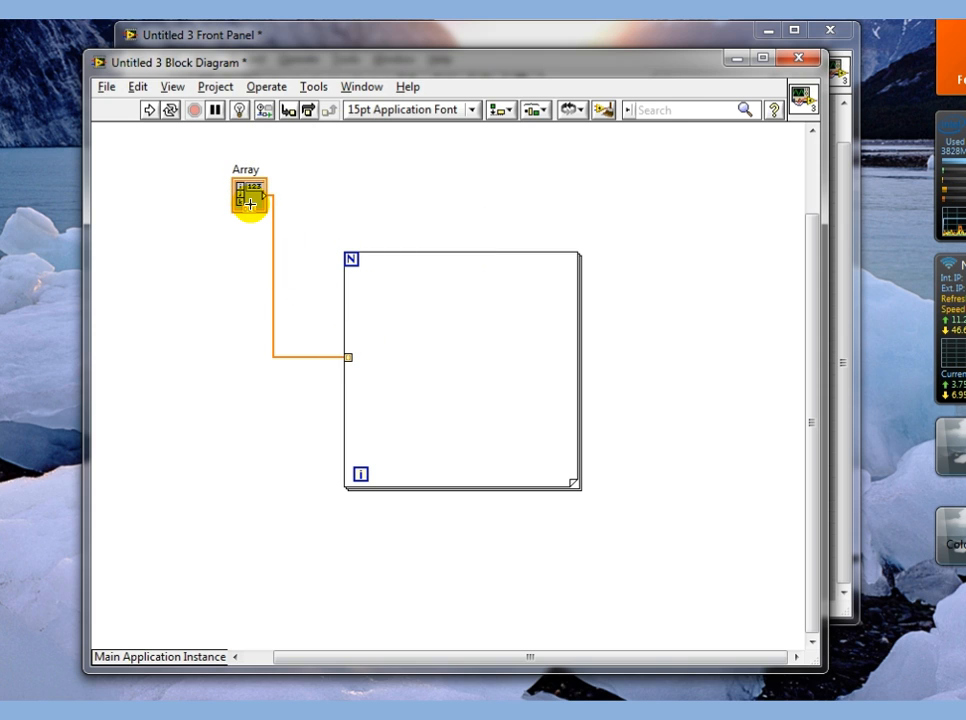
pyautogui.click(438, 376)
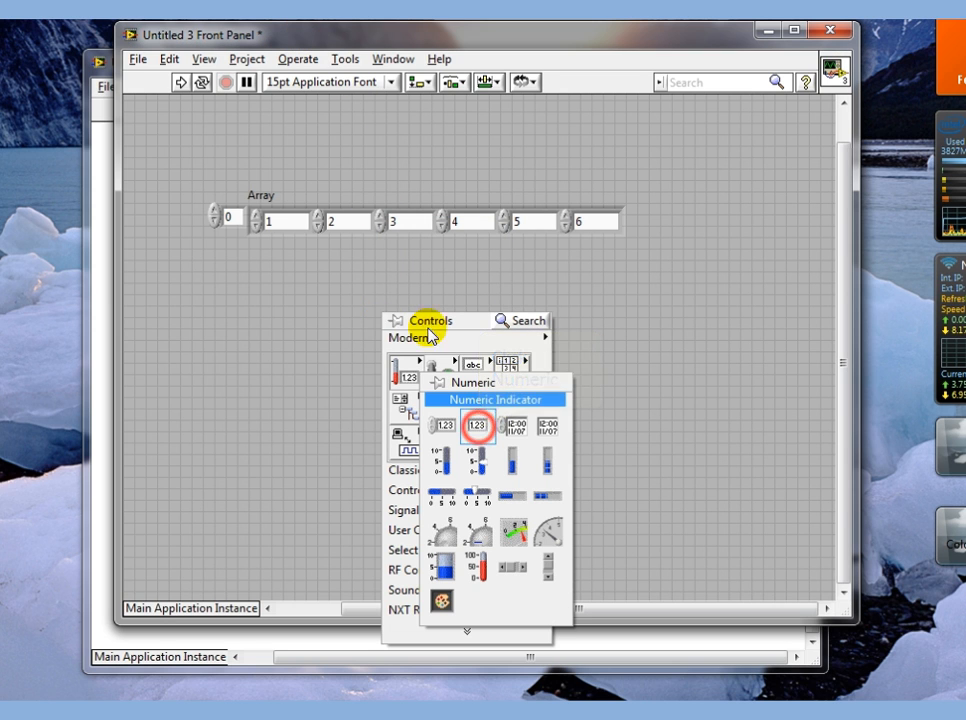
# Add a Numeric indicator wired from the Array's tunnel inside the For Loop
pyautogui.click(470, 424)
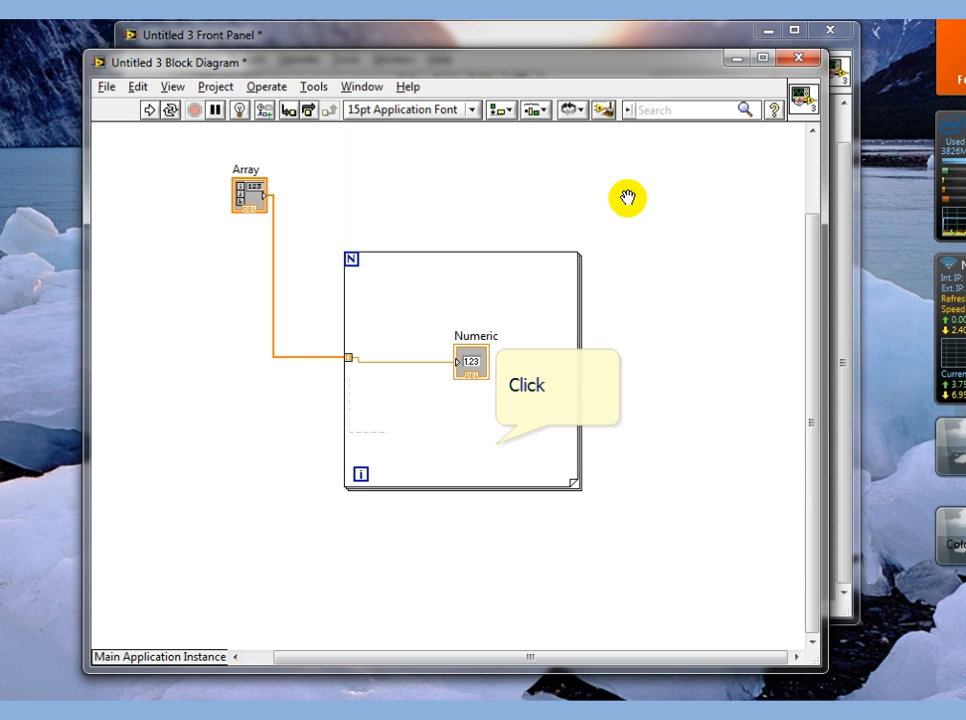
# Pick a function from the diagram's Functions palette, then return to the front panel
pyautogui.rightClick(440, 445)
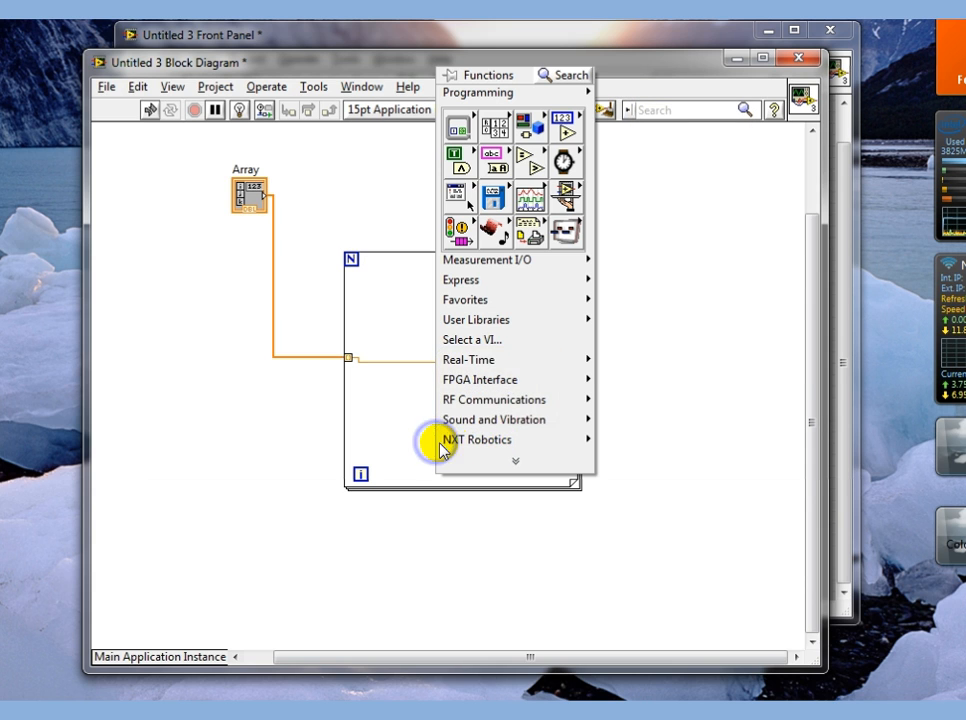
pyautogui.click(568, 125)
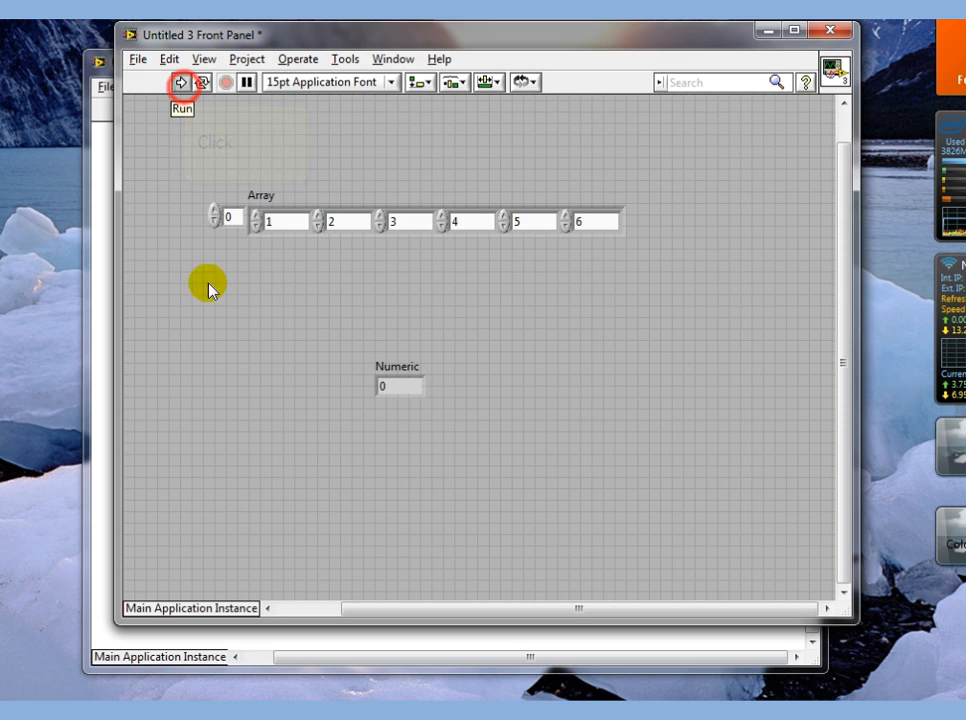
# Run the VI, then select the For Loop and its Numeric indicator for repositioning
pyautogui.click(181, 82)
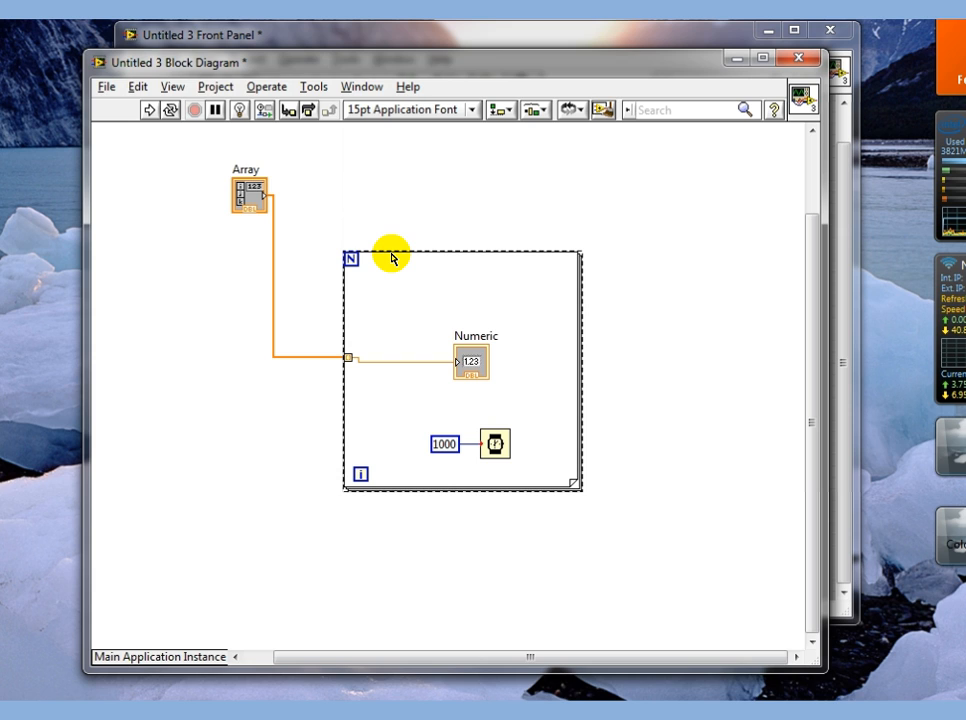
pyautogui.click(470, 360)
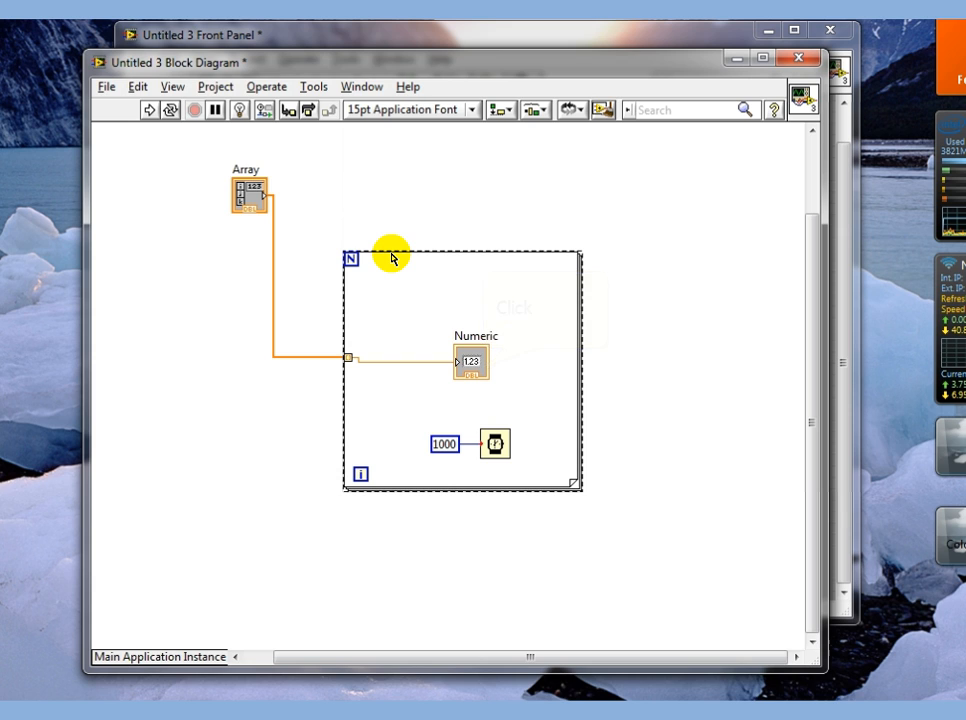
pyautogui.click(483, 370)
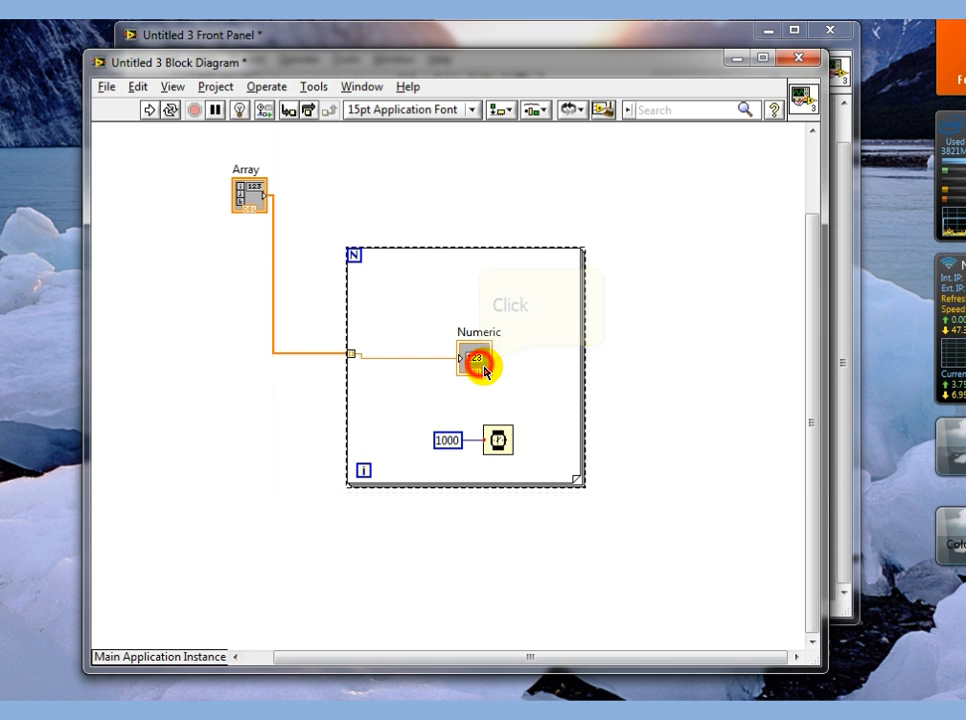
pyautogui.click(482, 365)
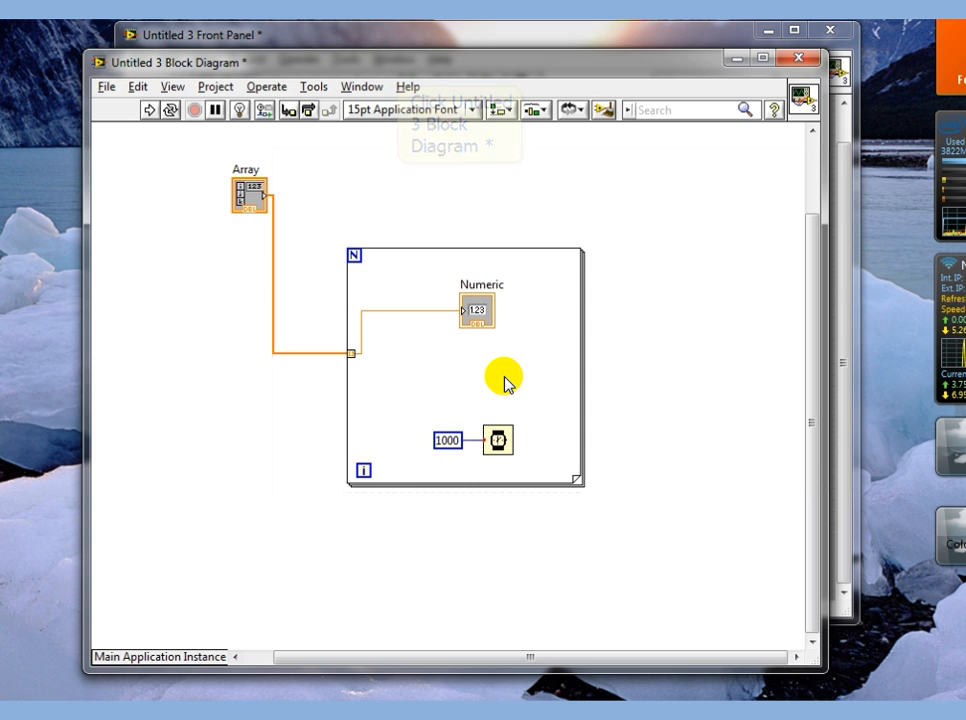
pyautogui.moveTo(398, 75)
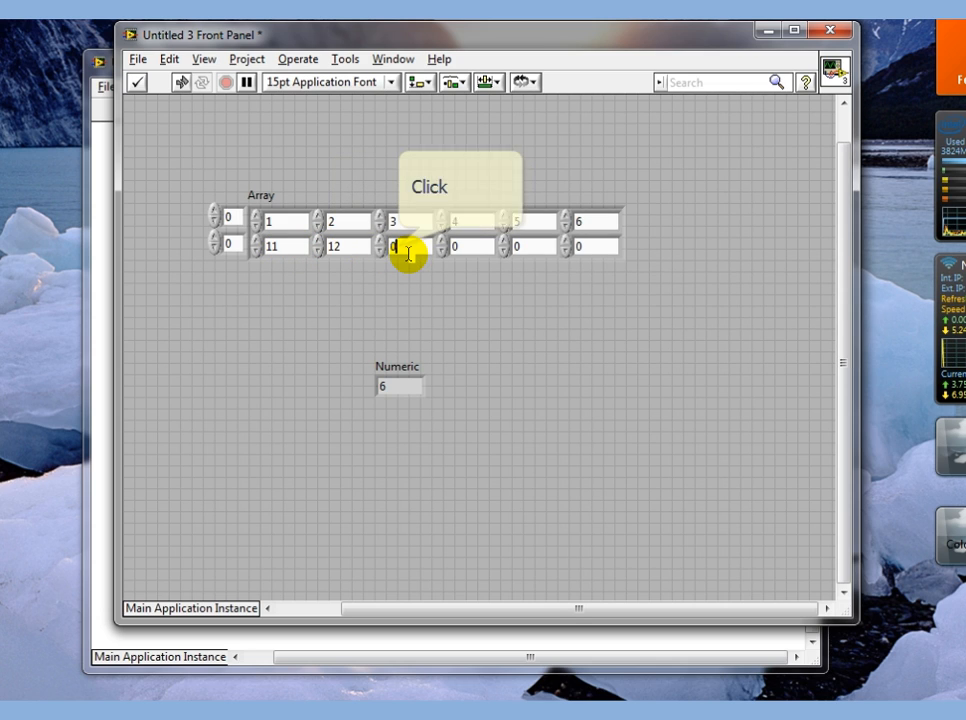
# Enter 13 into the Array's second row after 11 and 12
pyautogui.write('13')
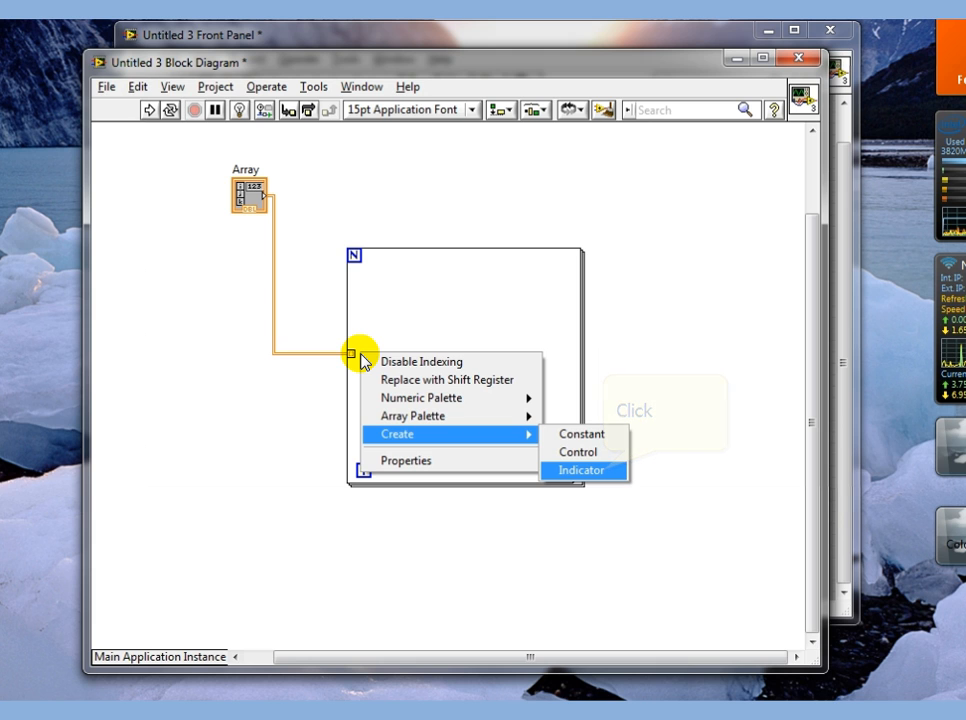
# Create an indicator on the For Loop's array output tunnel
pyautogui.click(582, 470)
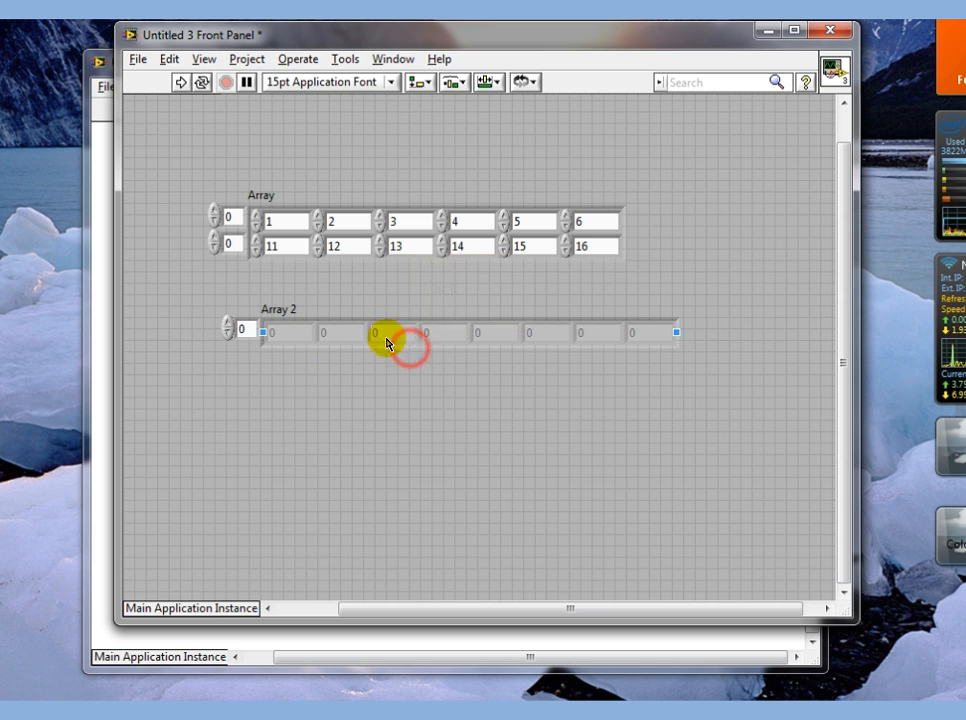
# Select the new Array 2 indicator and run the VI
pyautogui.click(412, 330)
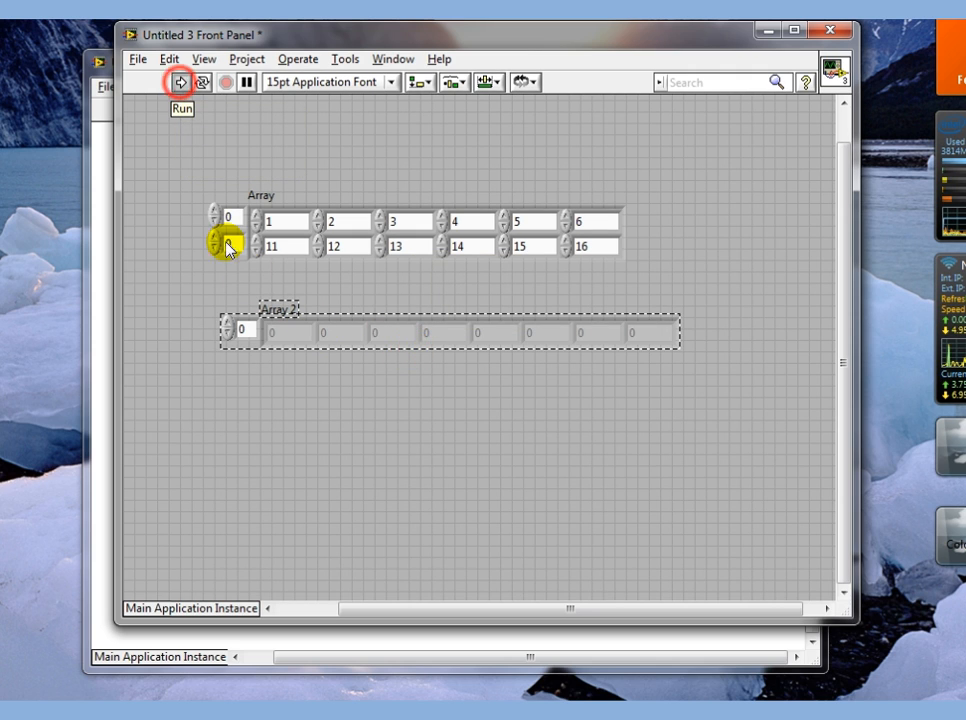
pyautogui.click(178, 82)
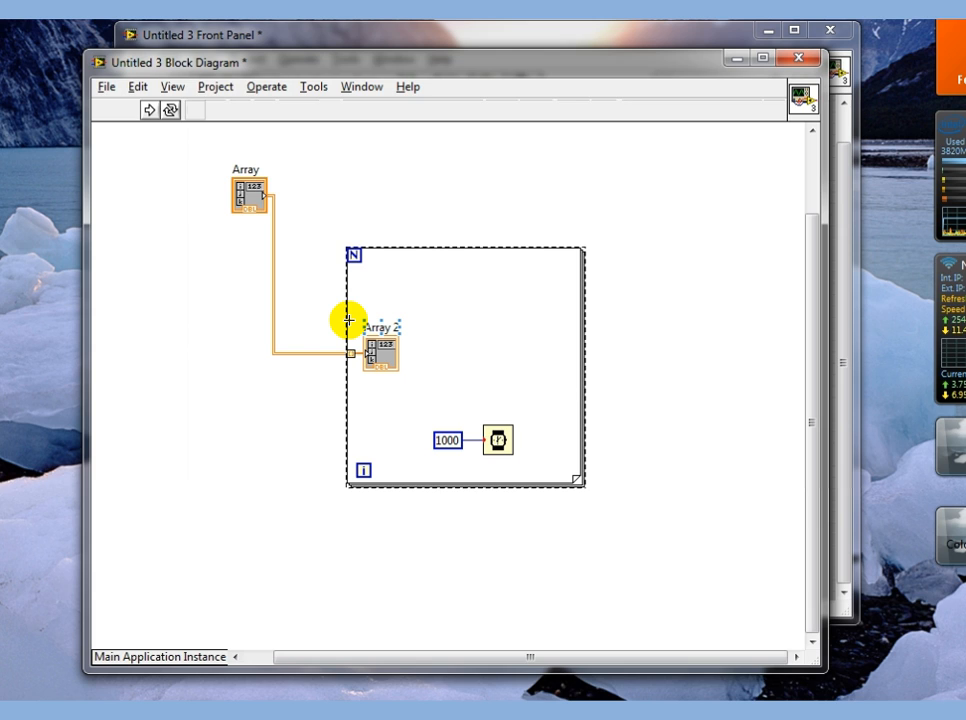
# After the run finishes, click empty diagram space to deselect Array 2
pyautogui.click(351, 320)
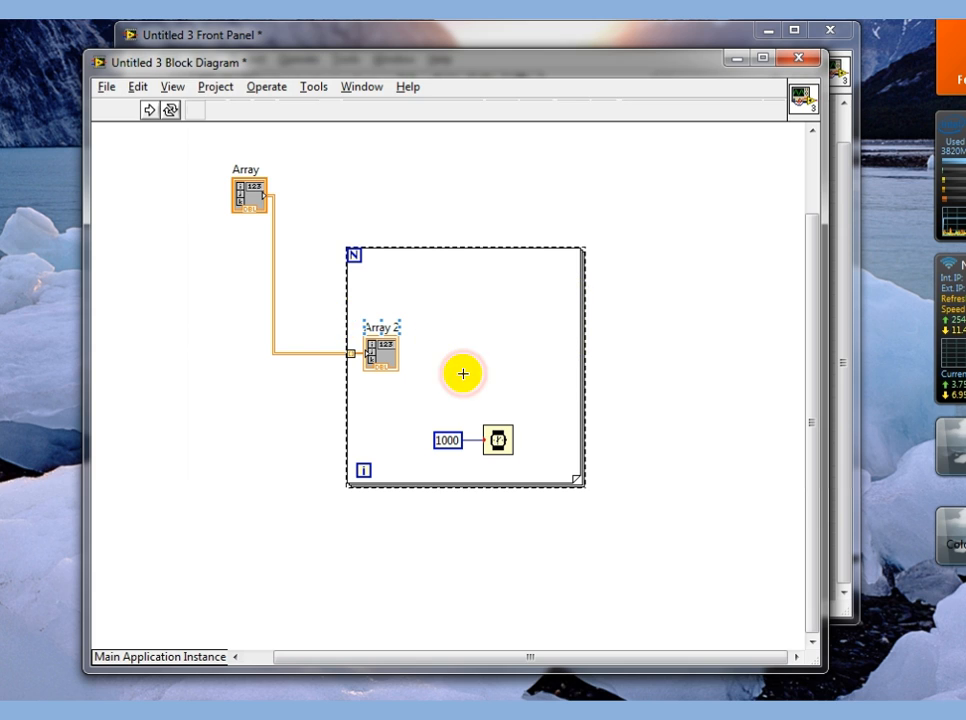
pyautogui.click(147, 110)
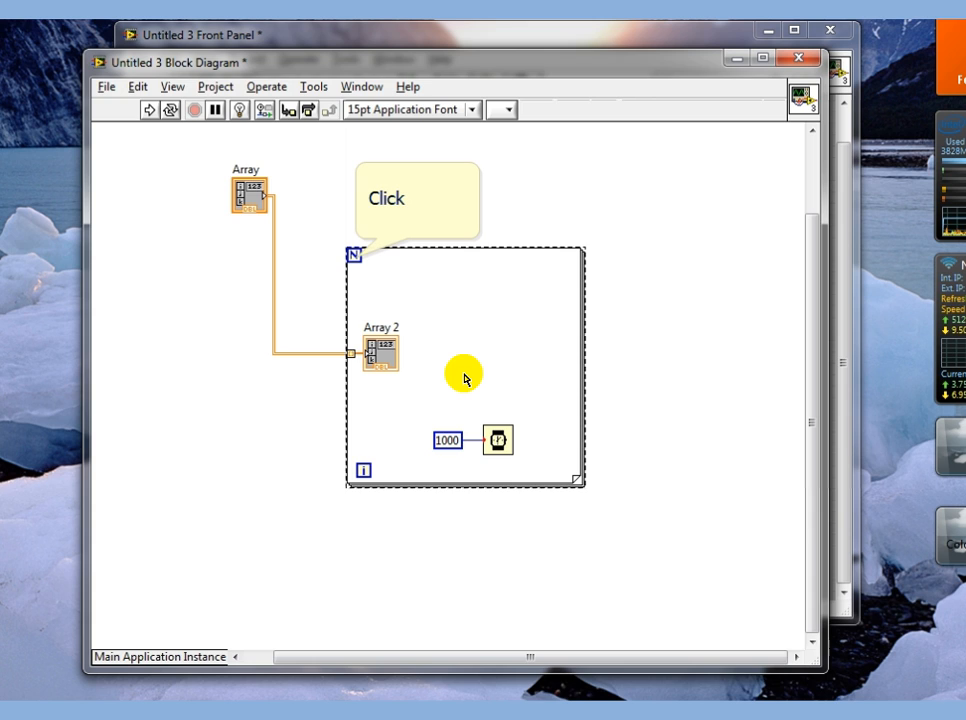